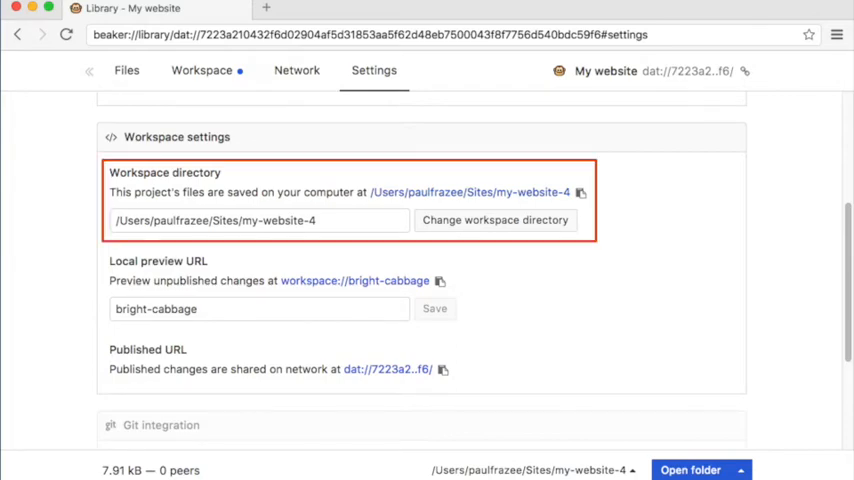
left_click(126, 70)
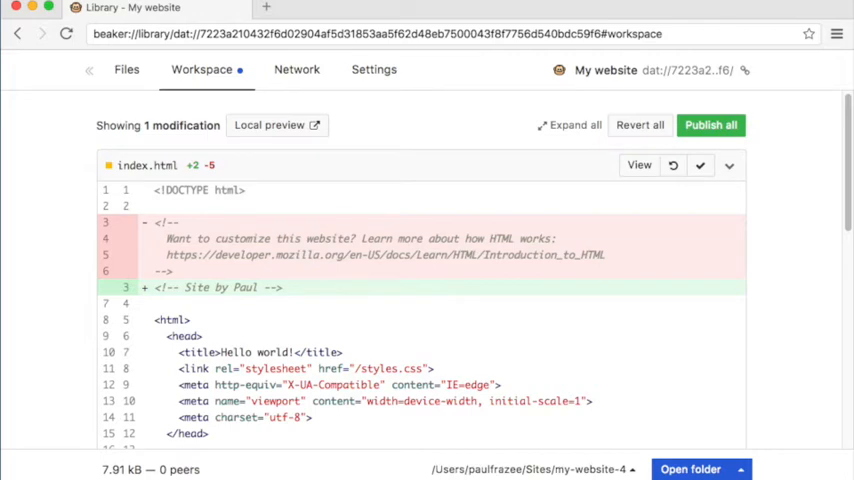
left_click(373, 69)
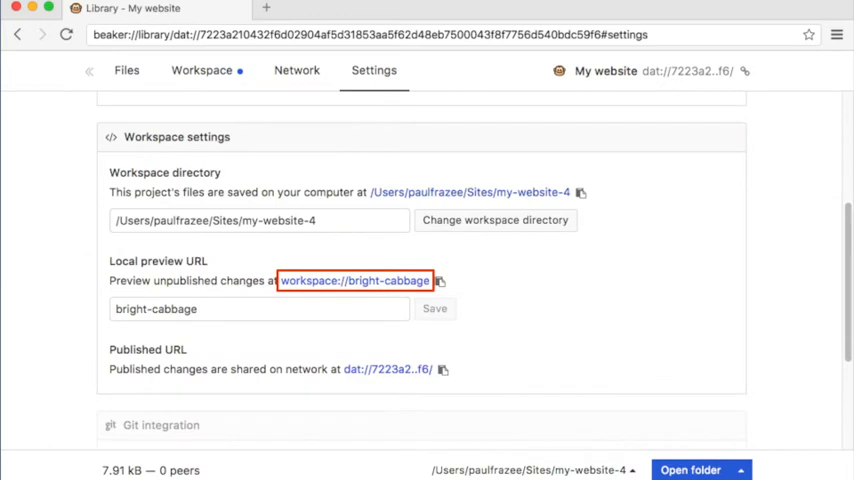